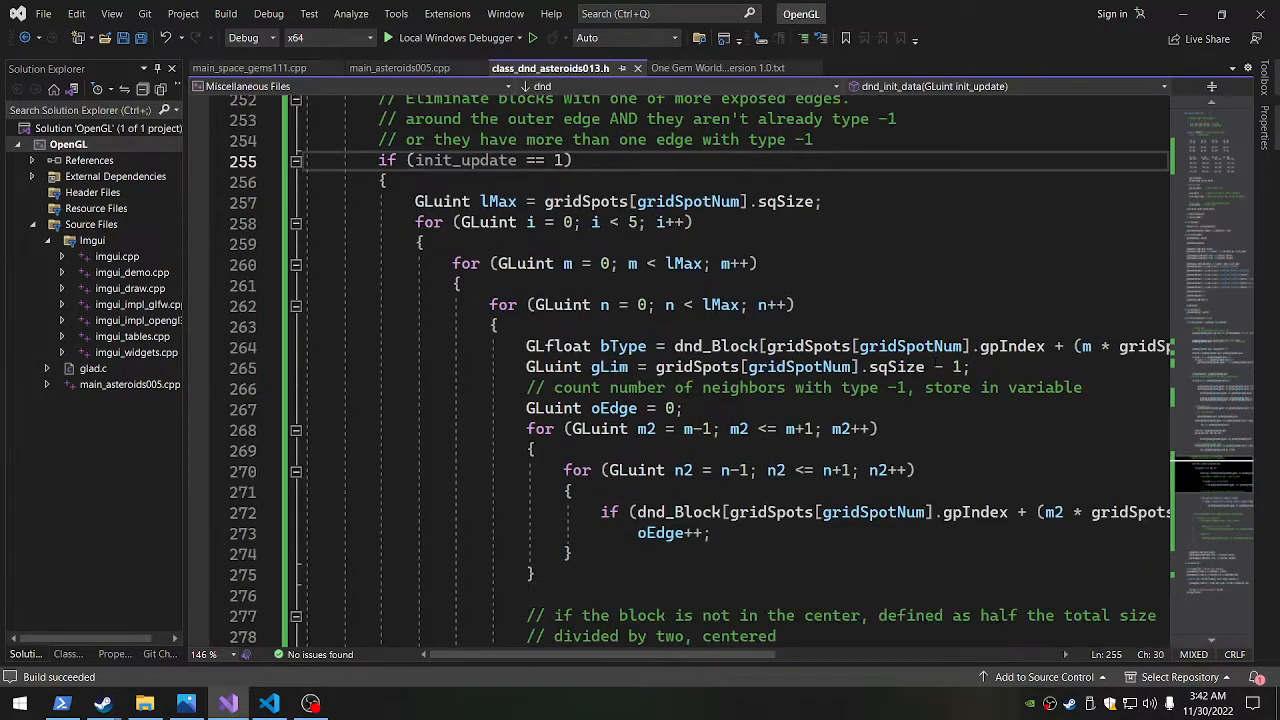
- Scroll down through the asteroid generator C++ source to review the shaping code
scroll(down, 3)
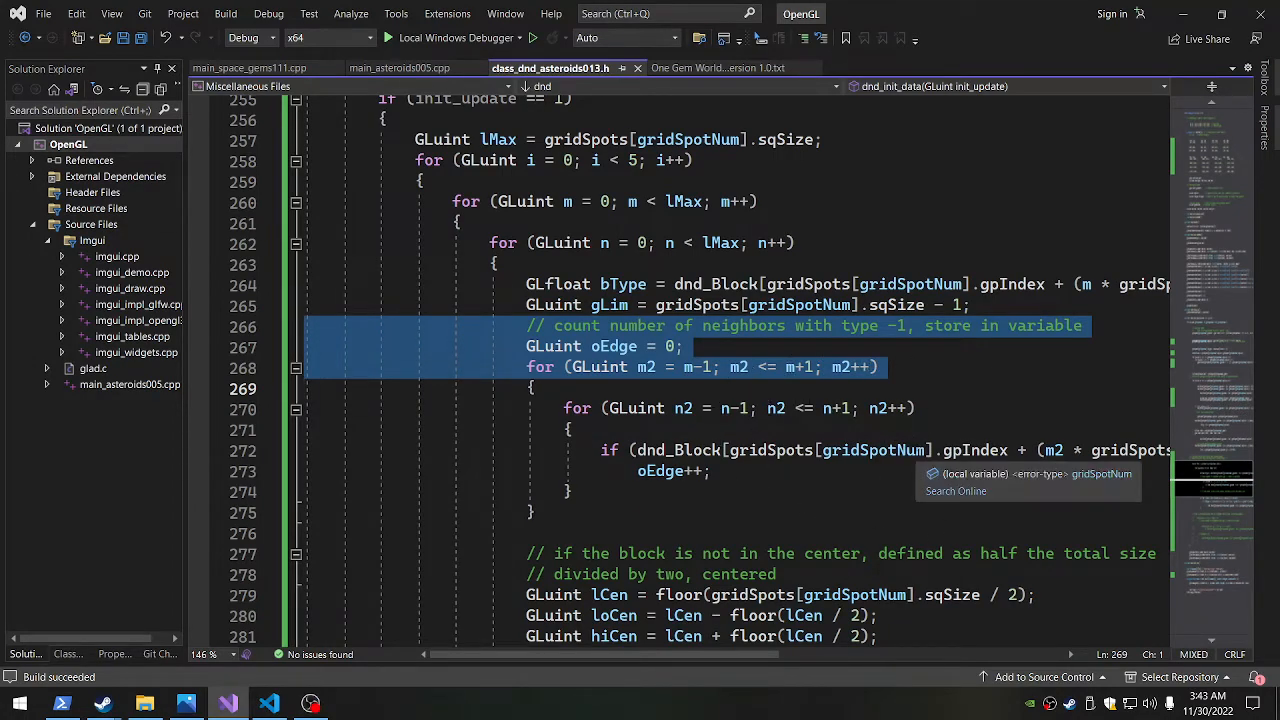
scroll(down, 3)
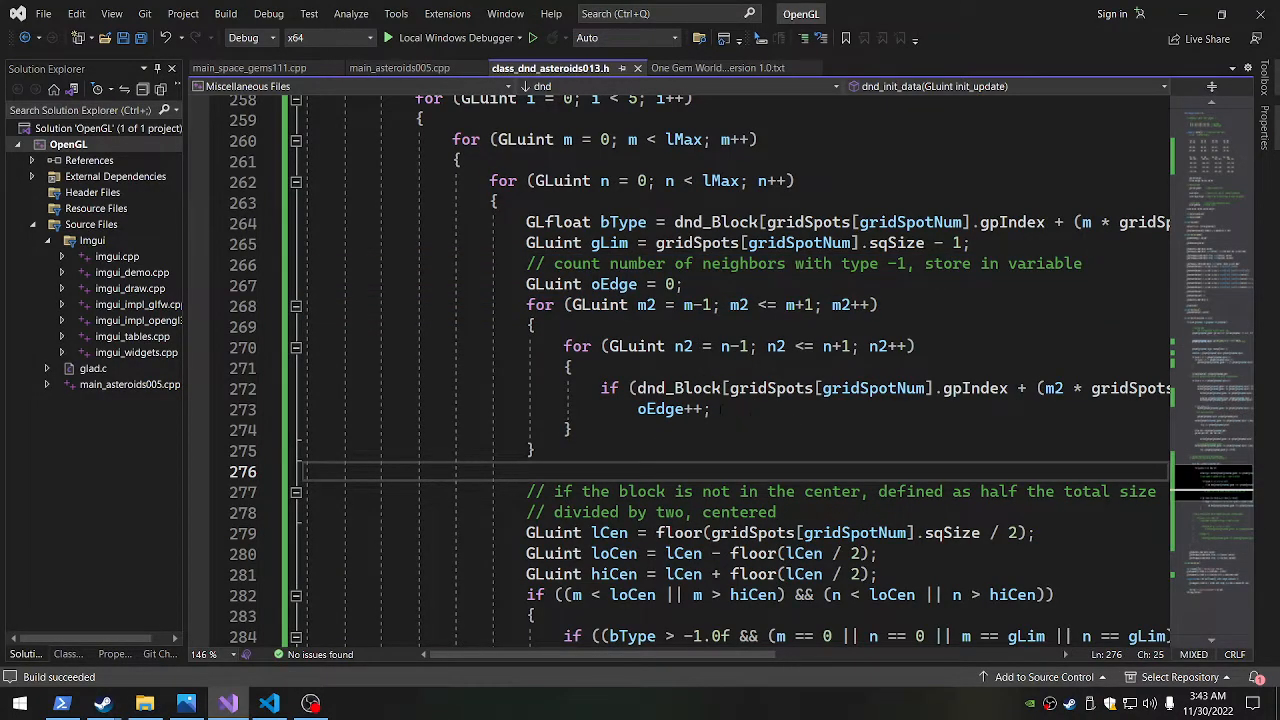
scroll(down, 3)
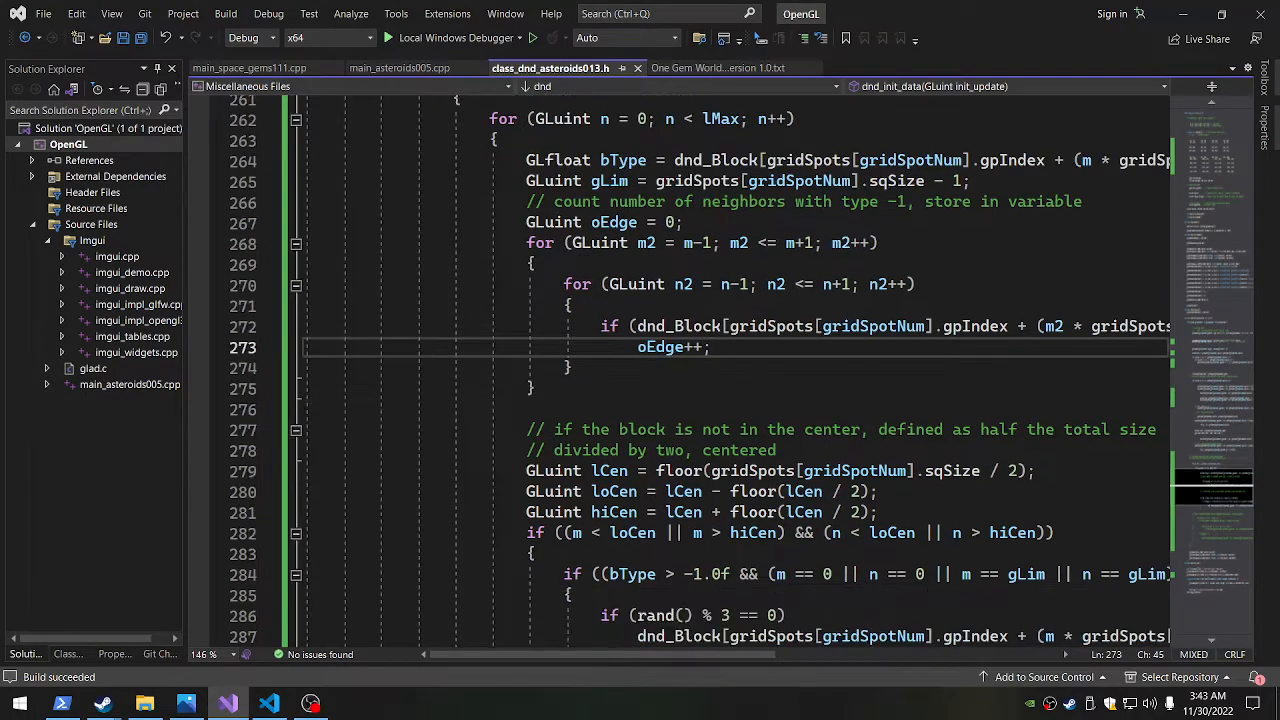
scroll(down, 3)
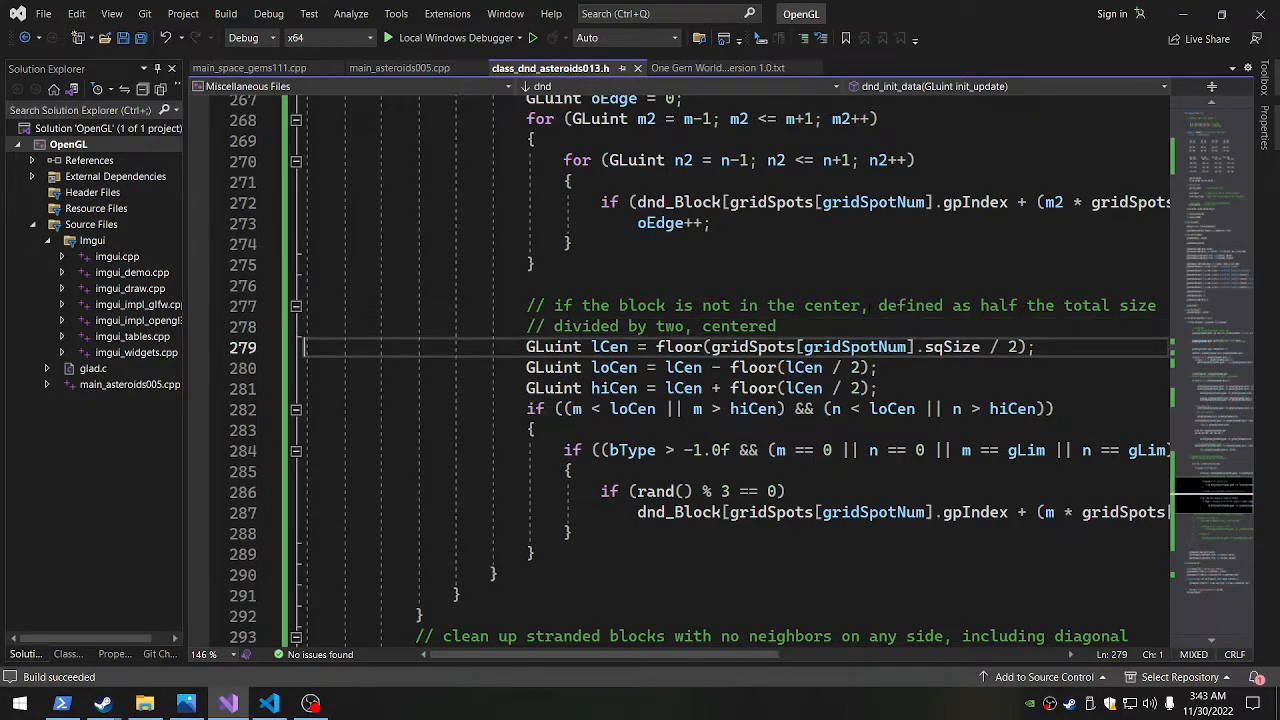
click(560, 450)
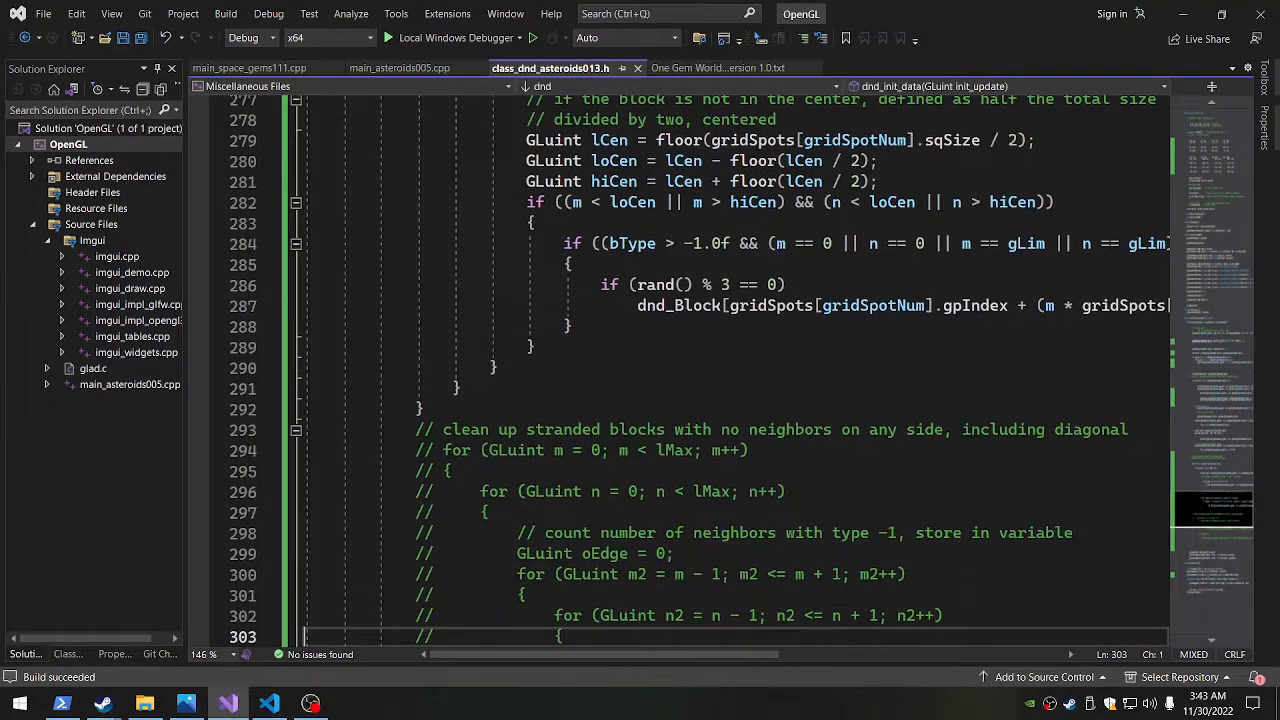
scroll(down, 3)
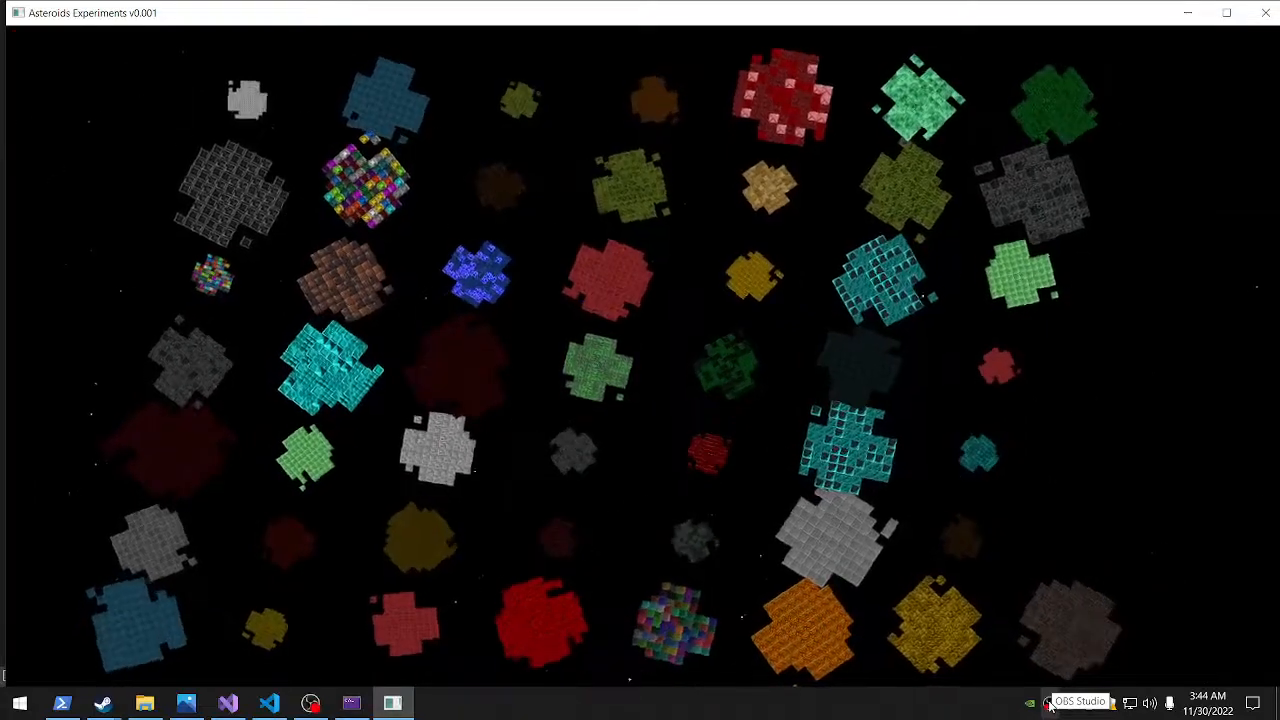
- Bring up the OBS Studio tray menu with Stop Recording over the running asteroid field
right_click(1048, 702)
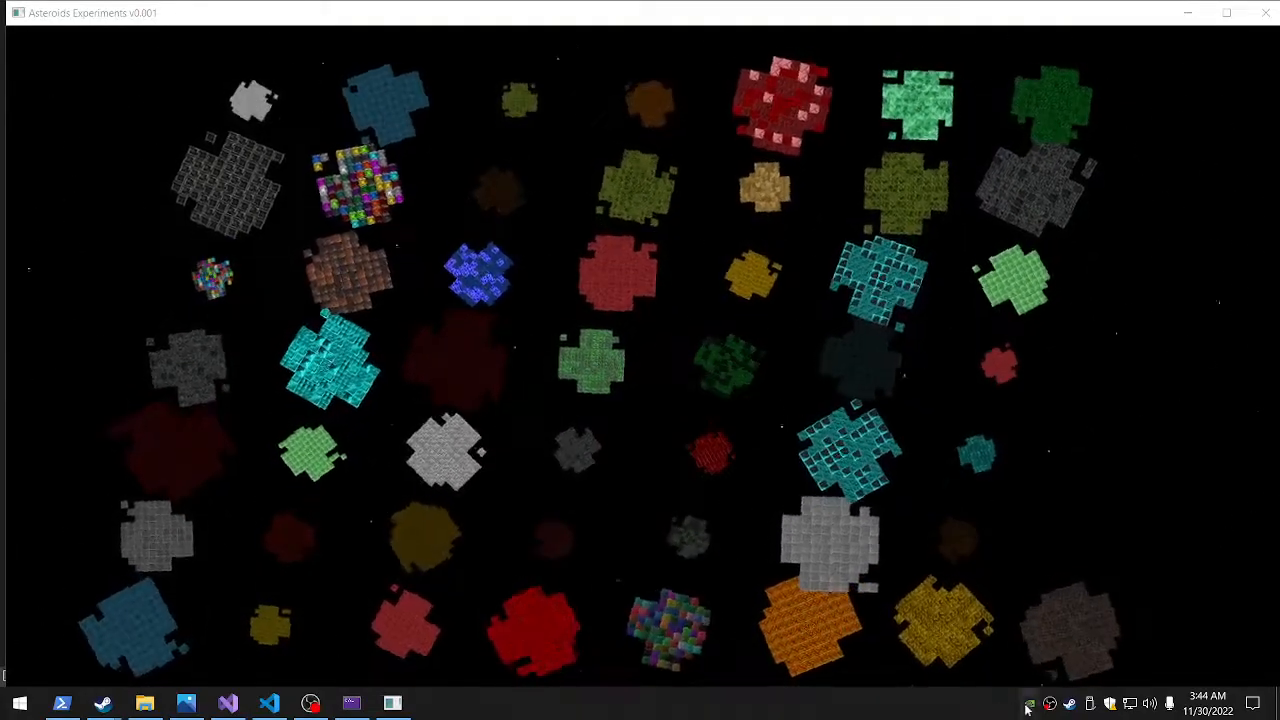
right_click(1050, 704)
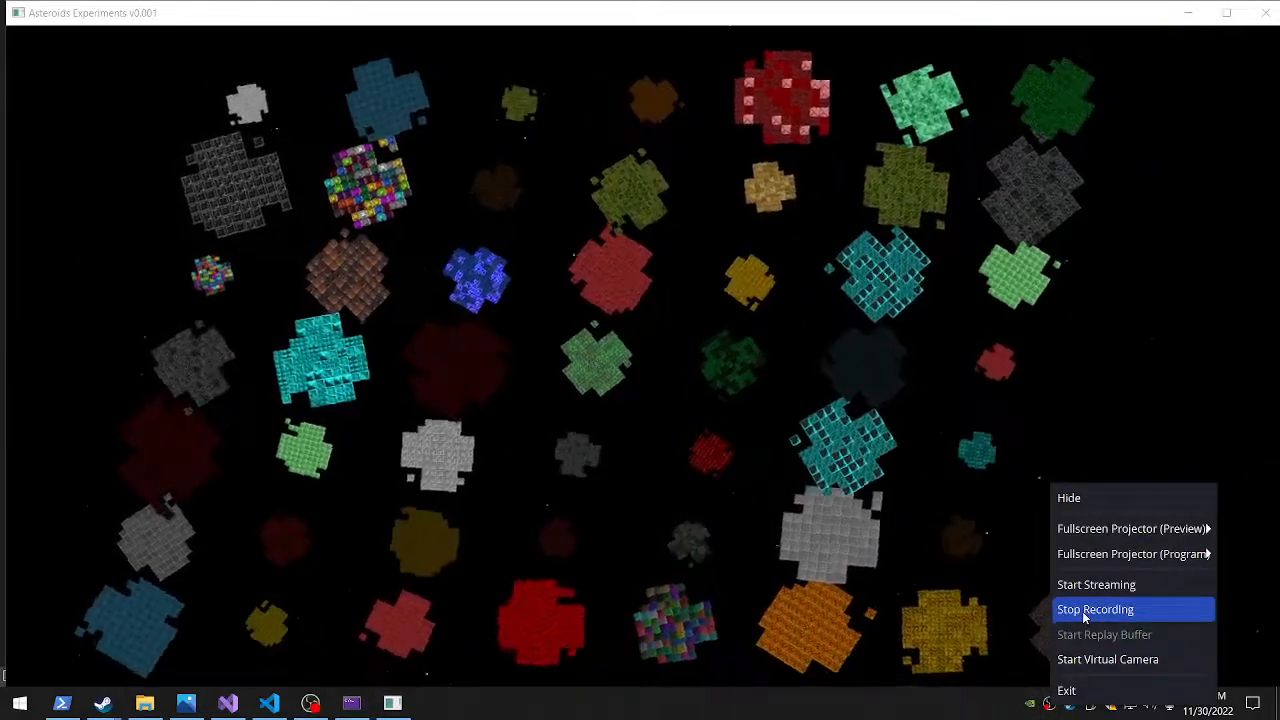
click(1096, 608)
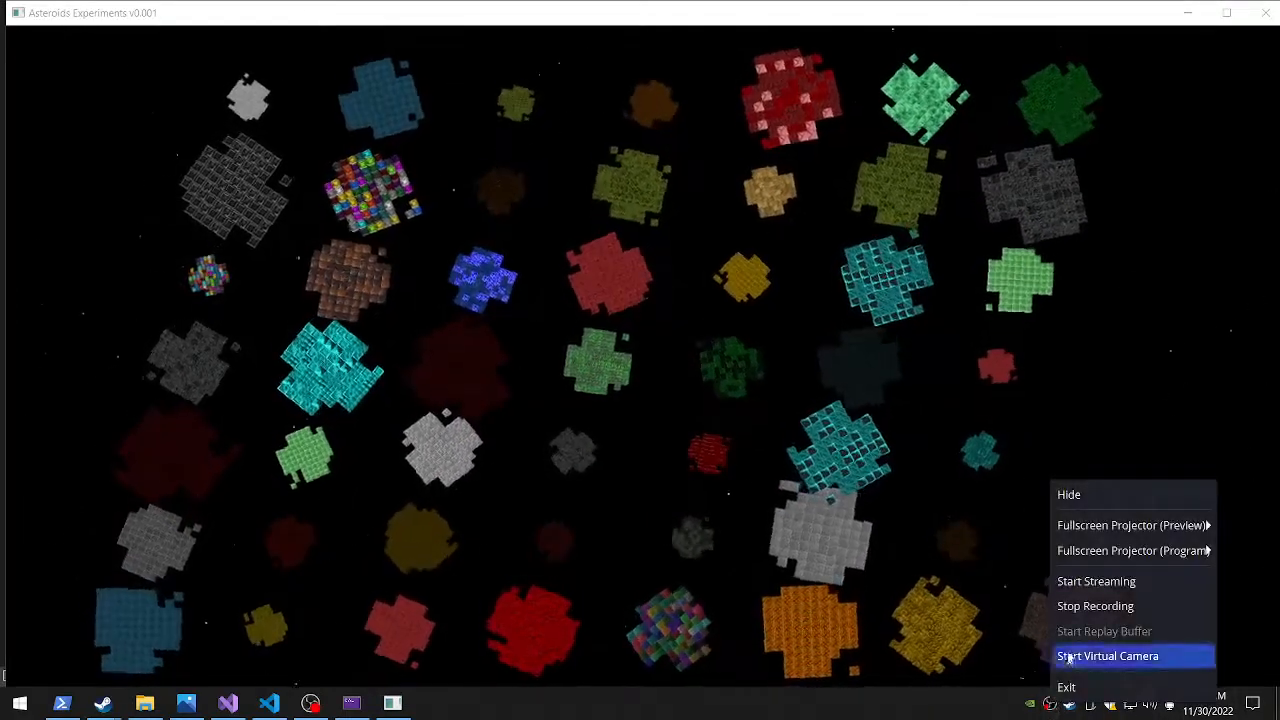
mouse_move(1096, 606)
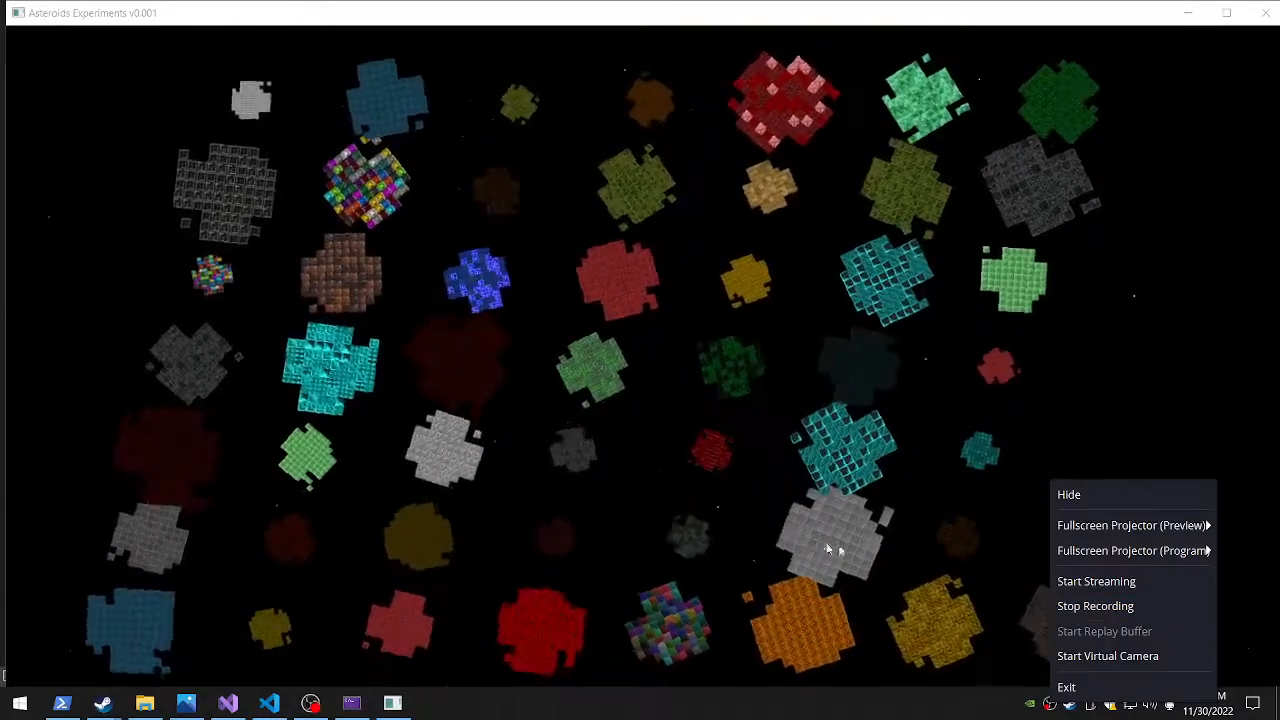
mouse_move(1096, 580)
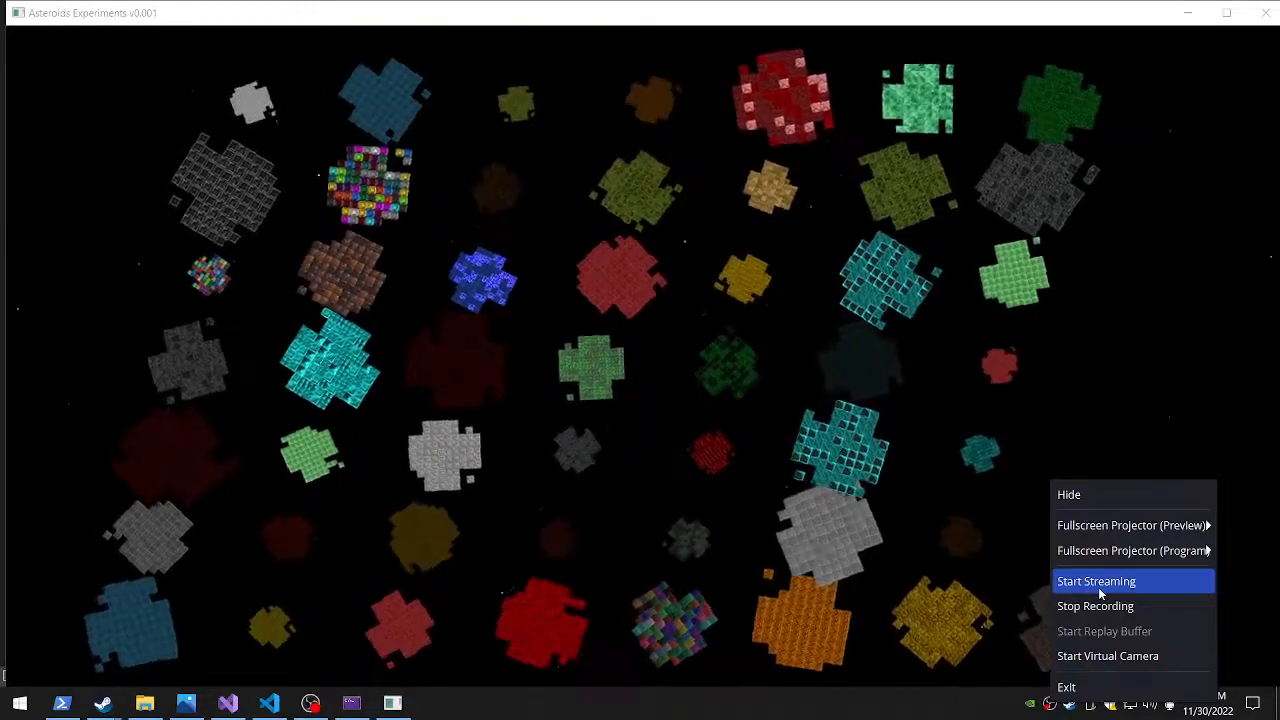